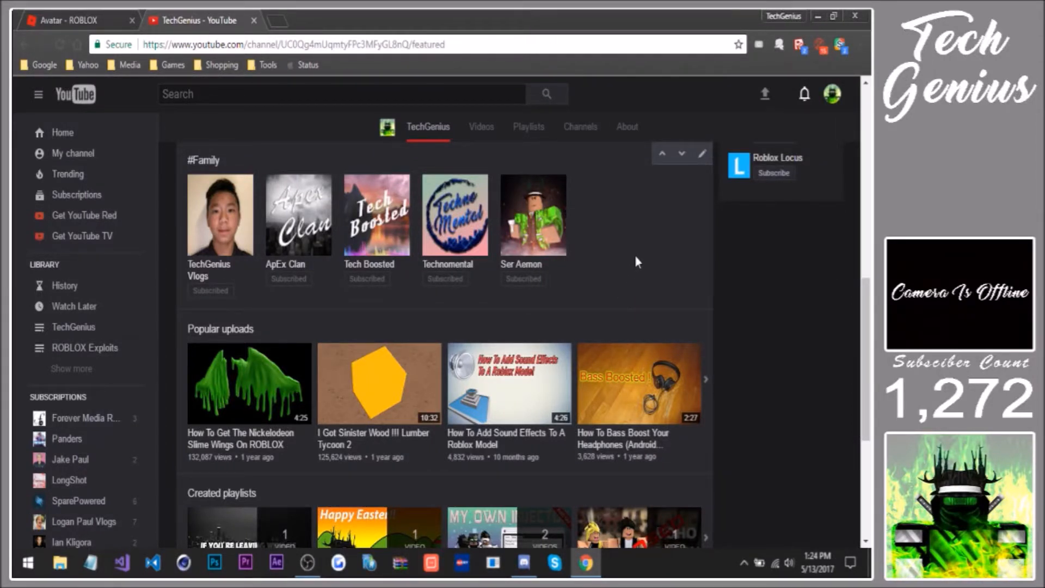
pyautogui.moveTo(261, 404)
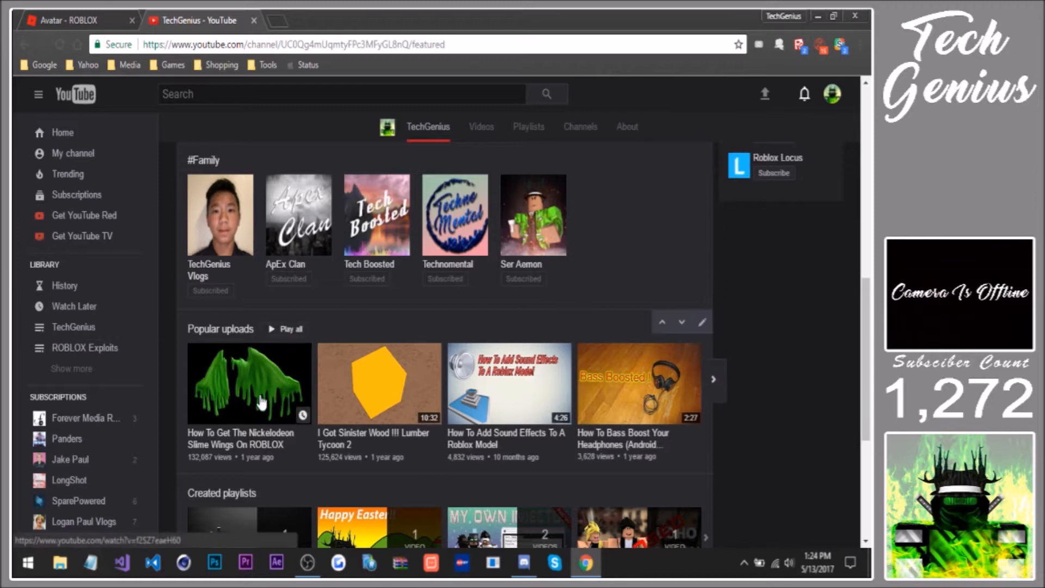
pyautogui.moveTo(208, 416)
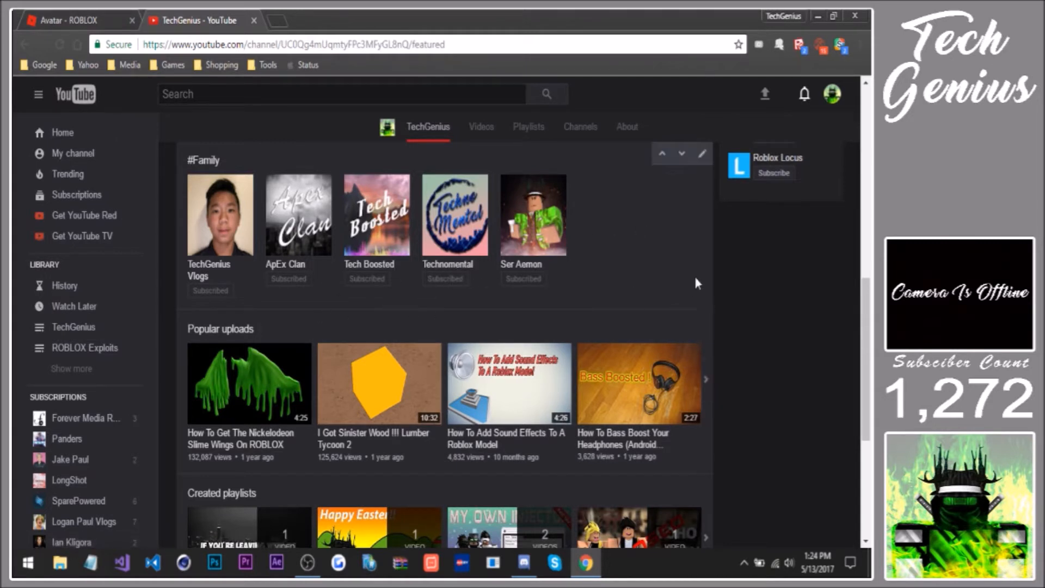
# Check the Roblox avatar page, then play the Nickelodeon Slime Wings video from Popular uploads
pyautogui.click(804, 93)
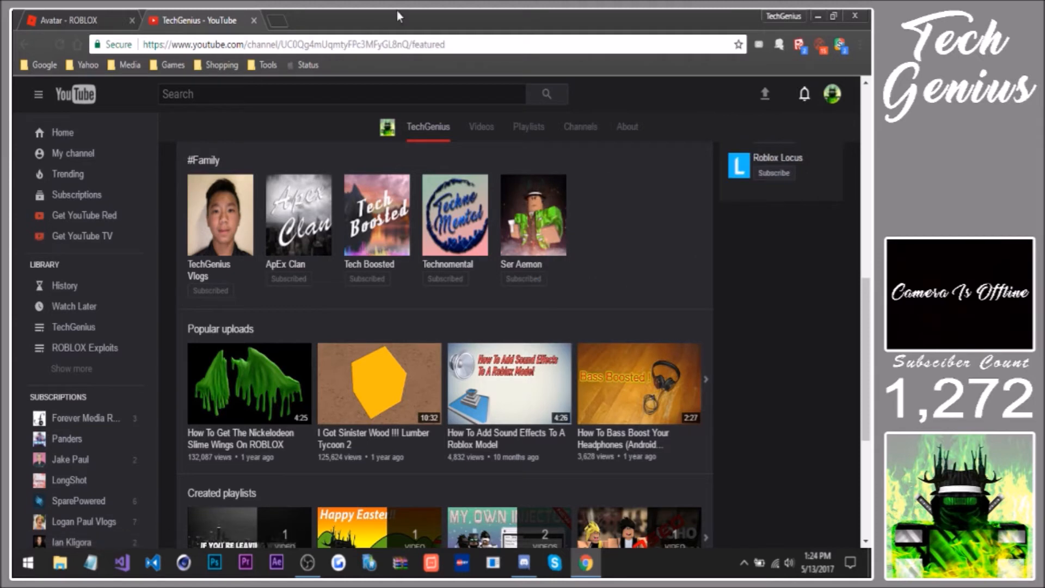
pyautogui.click(65, 21)
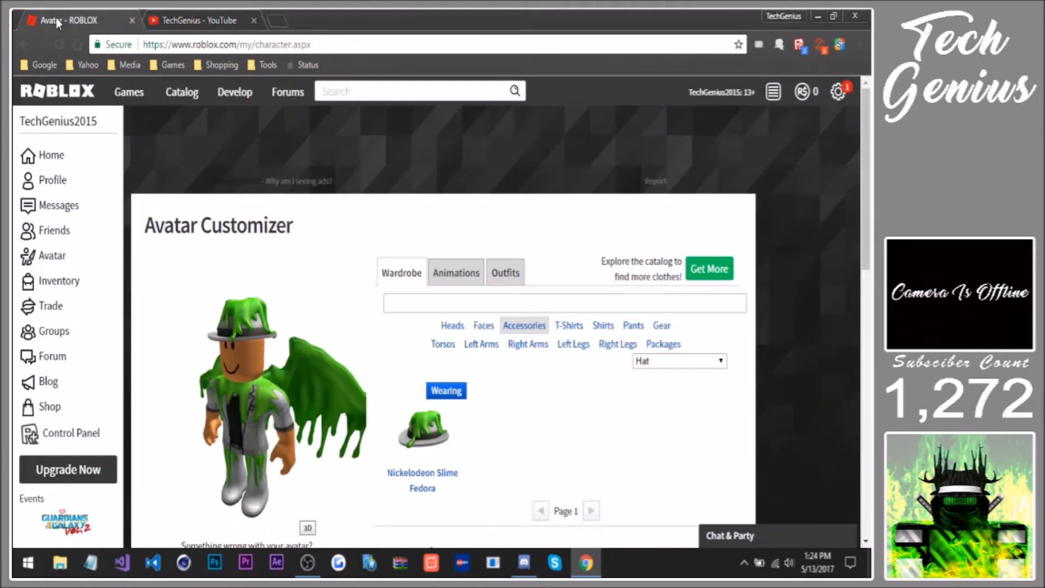
pyautogui.scroll(-3)
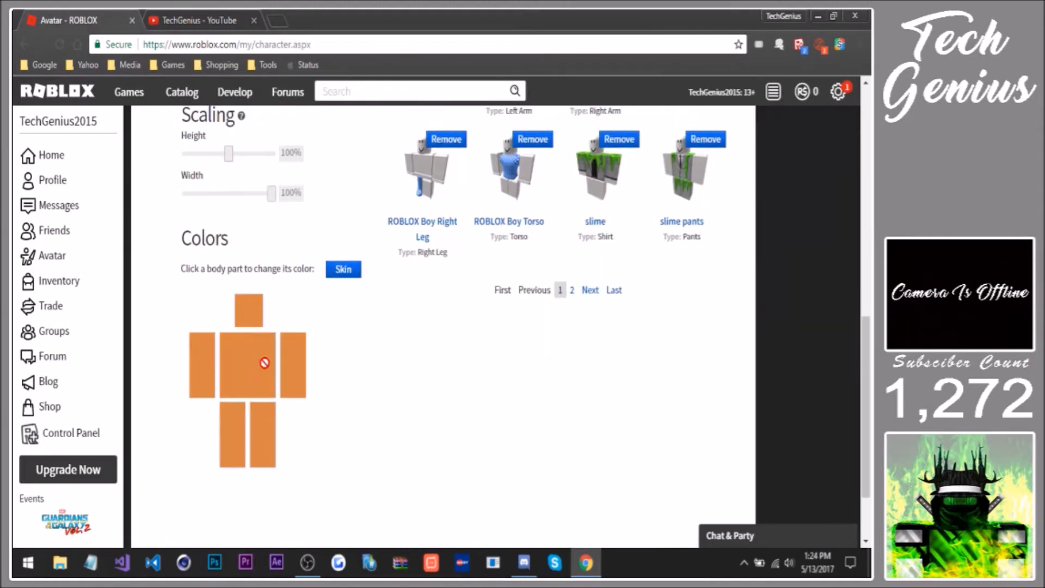
pyautogui.click(197, 20)
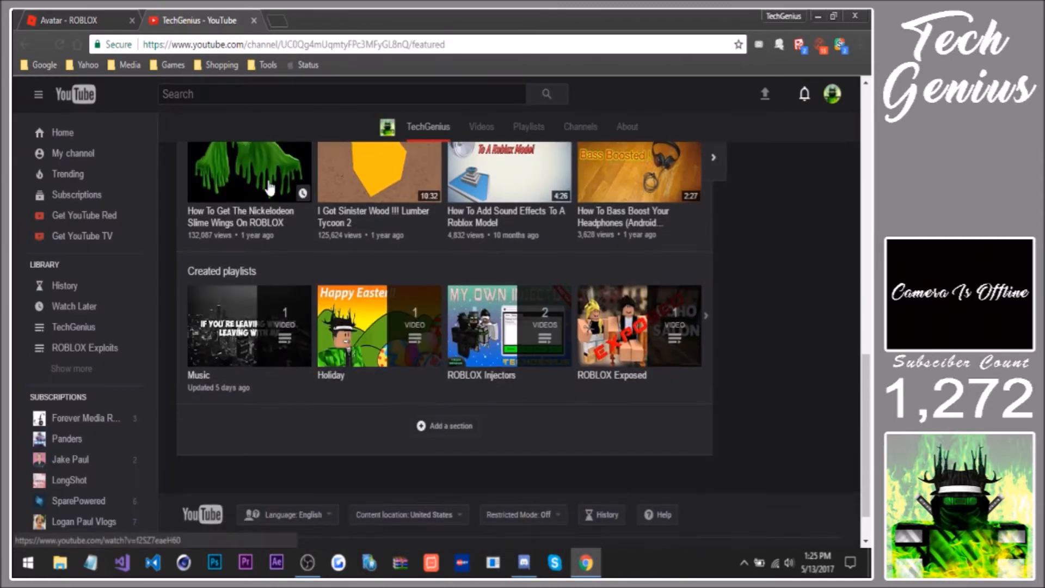
pyautogui.click(265, 172)
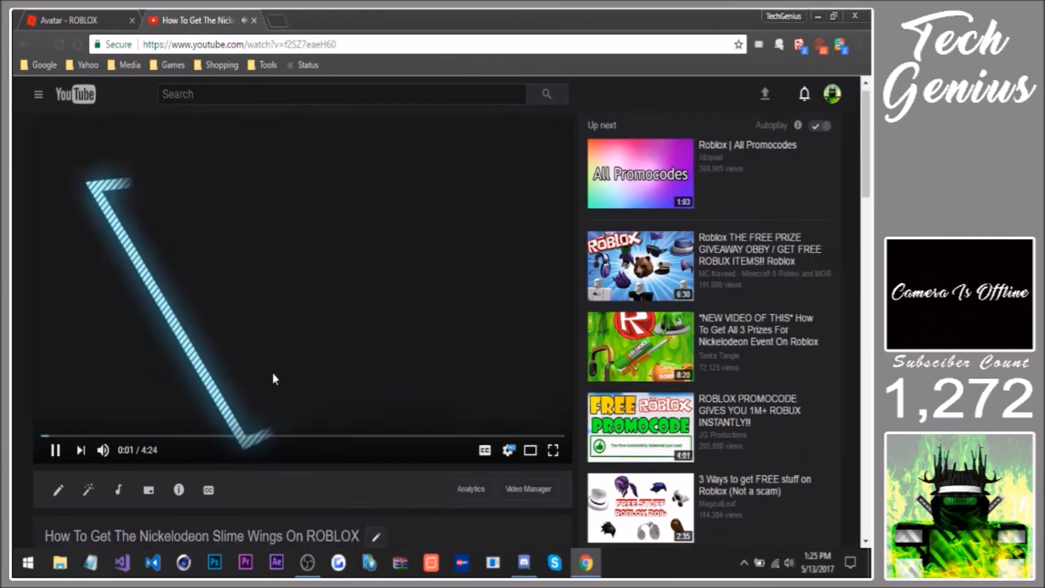
pyautogui.click(77, 20)
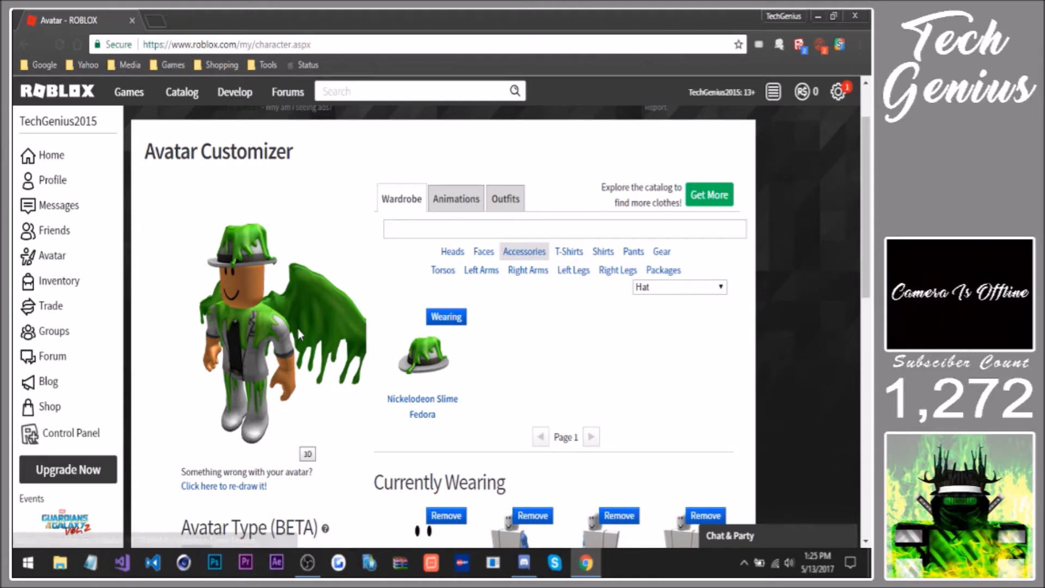
# Scroll down through the Currently Wearing items on the Roblox avatar page and back up
pyautogui.scroll(-3)
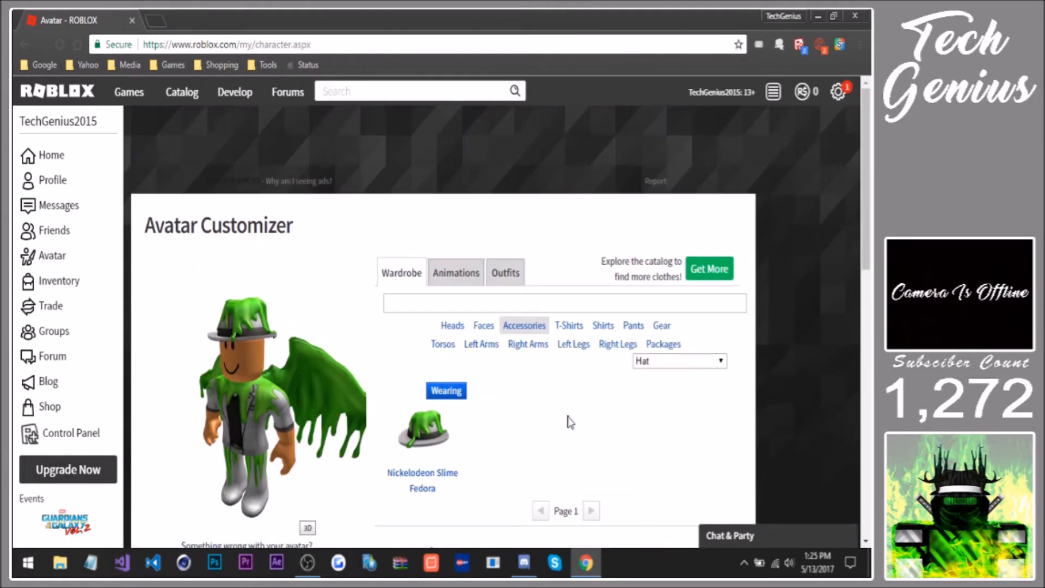
pyautogui.scroll(-3)
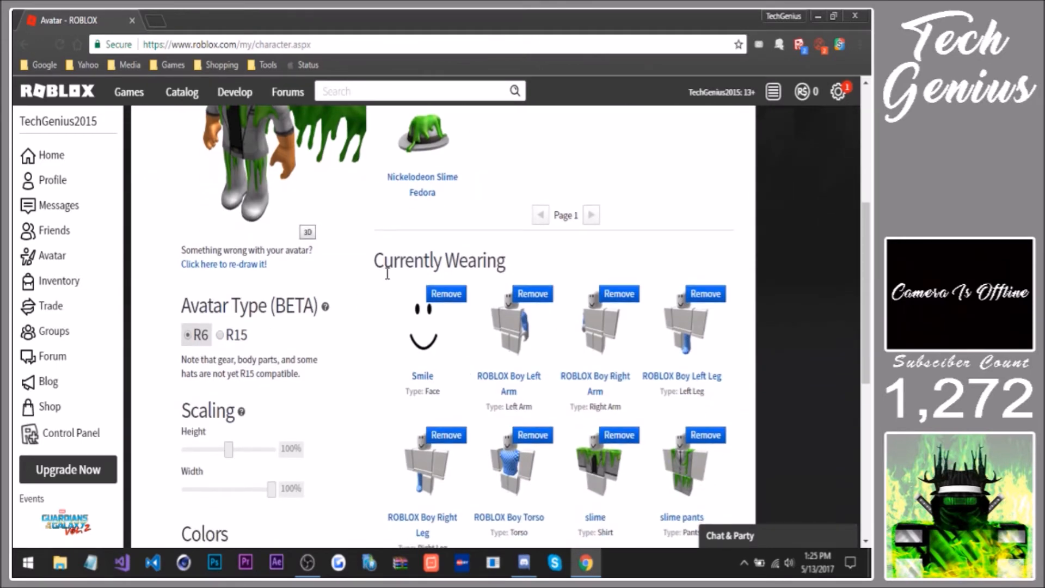
pyautogui.scroll(3)
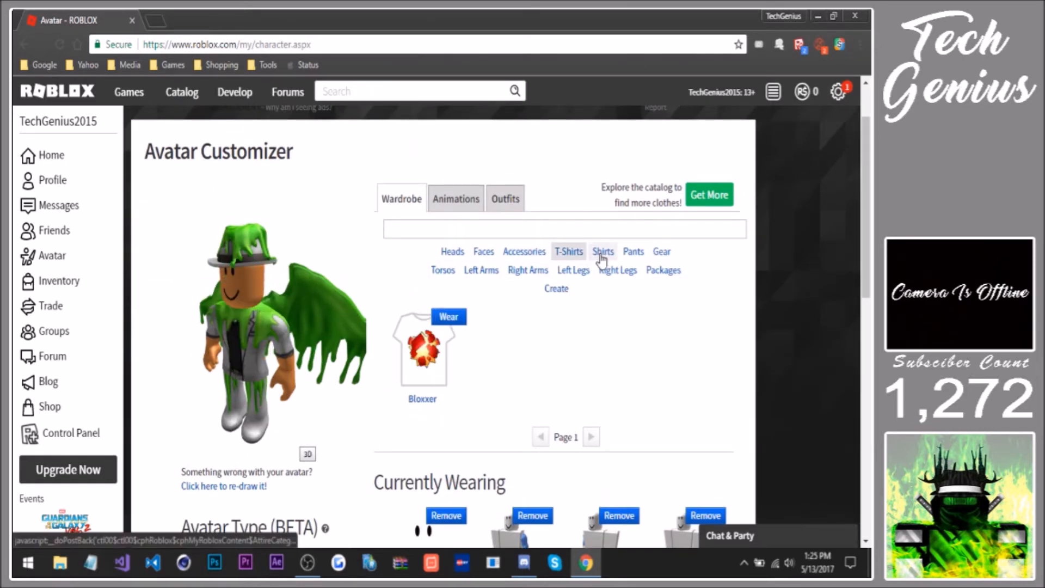
pyautogui.click(602, 252)
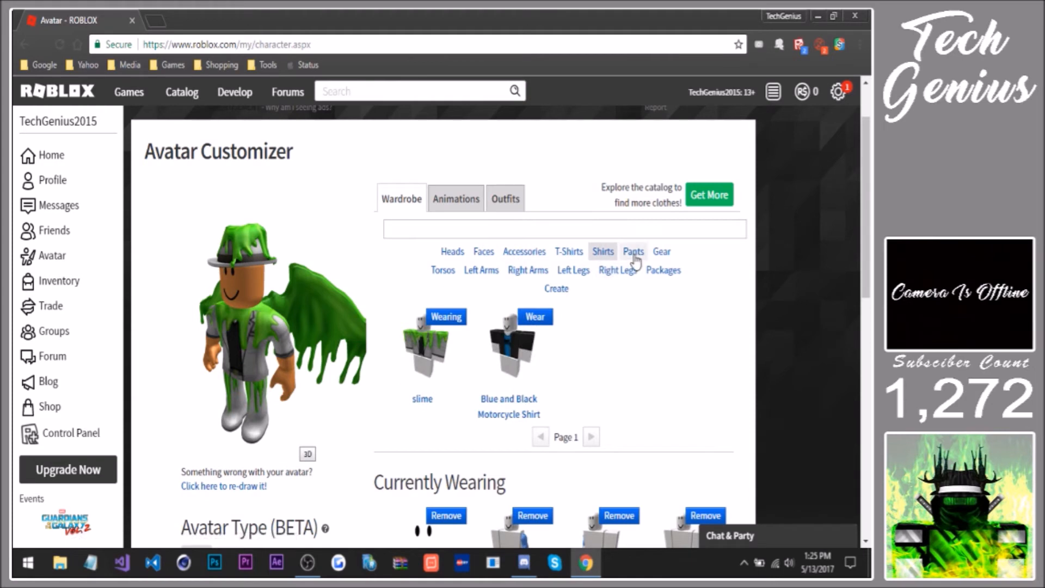
pyautogui.click(569, 251)
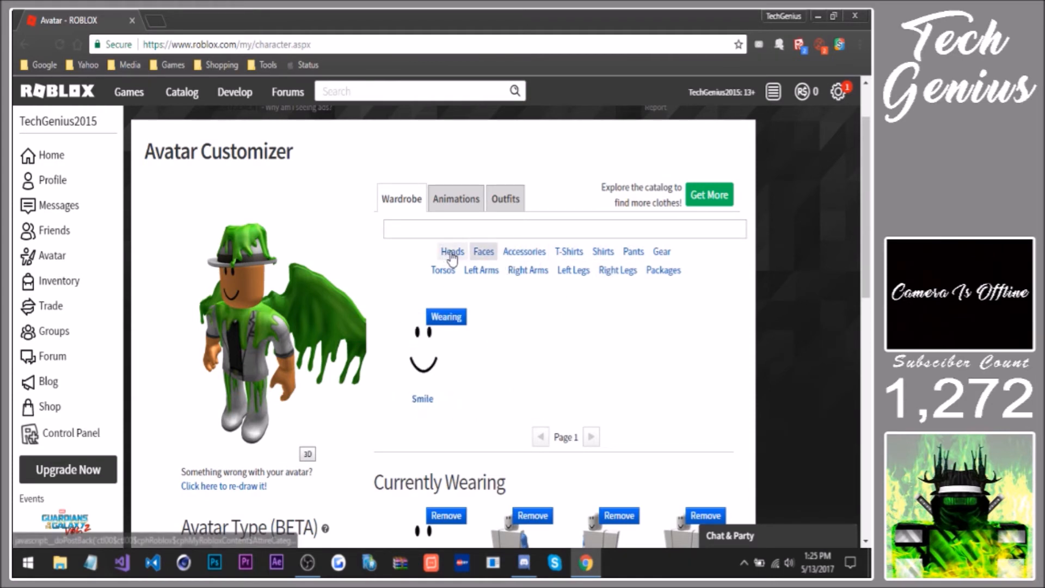
pyautogui.click(569, 251)
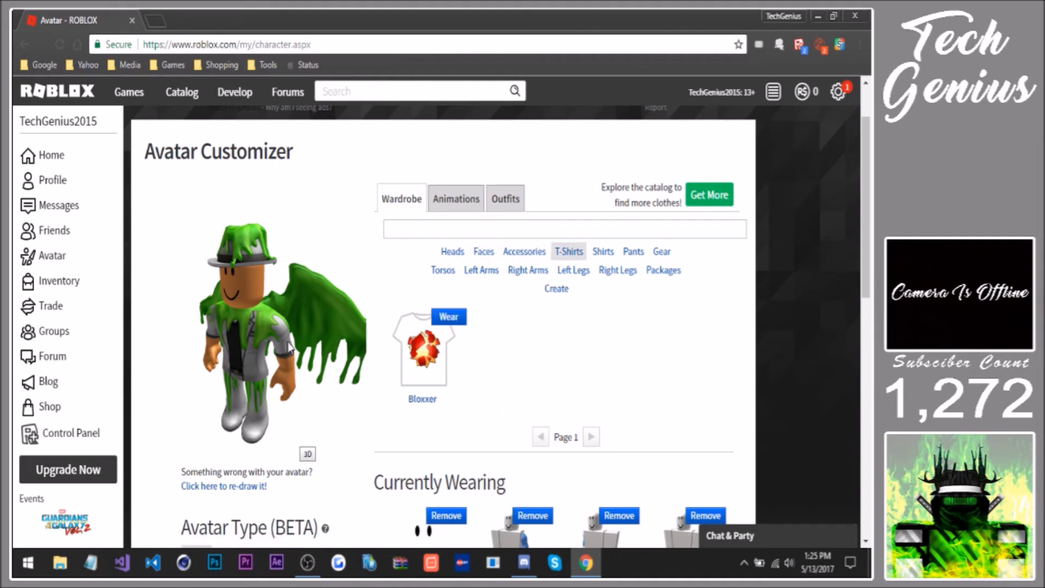
pyautogui.moveTo(283, 396)
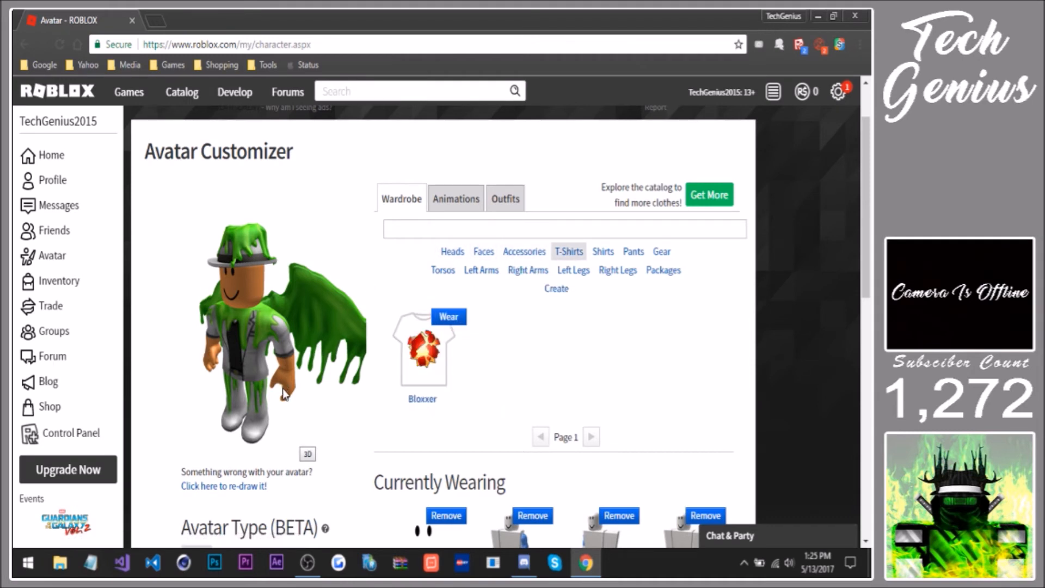
pyautogui.moveTo(318, 308)
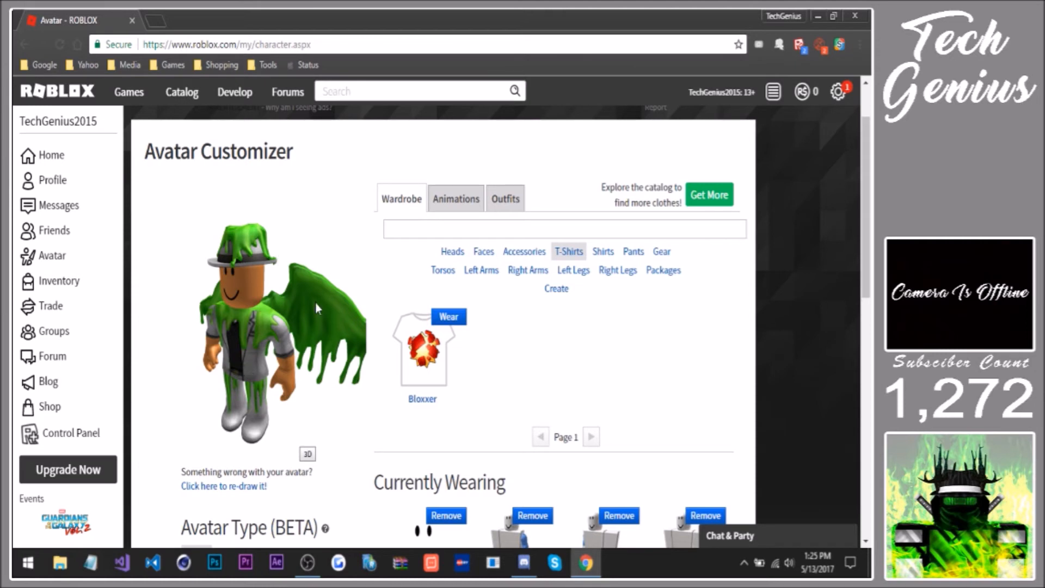
pyautogui.moveTo(252, 447)
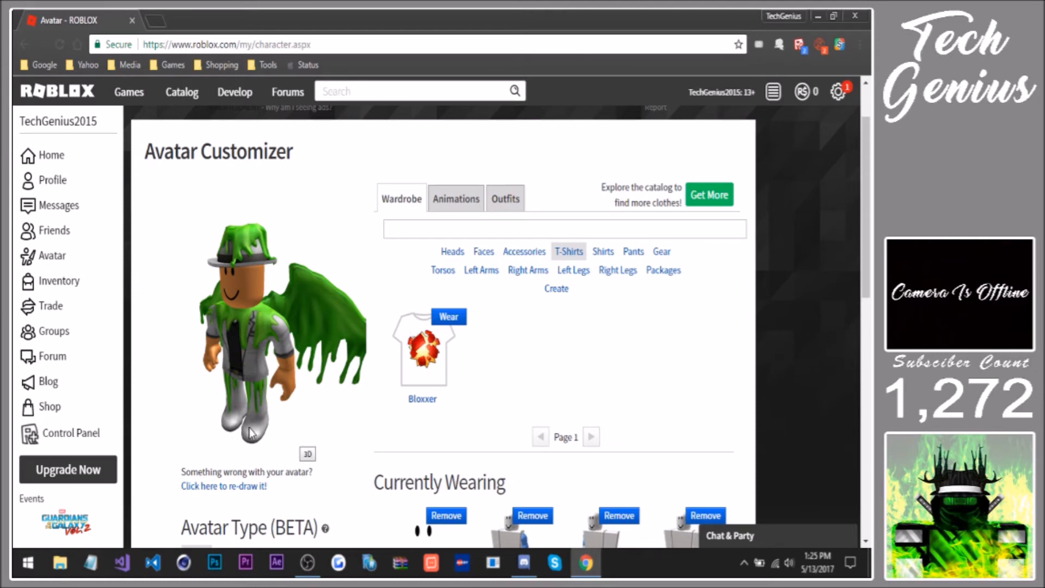
pyautogui.moveTo(314, 334)
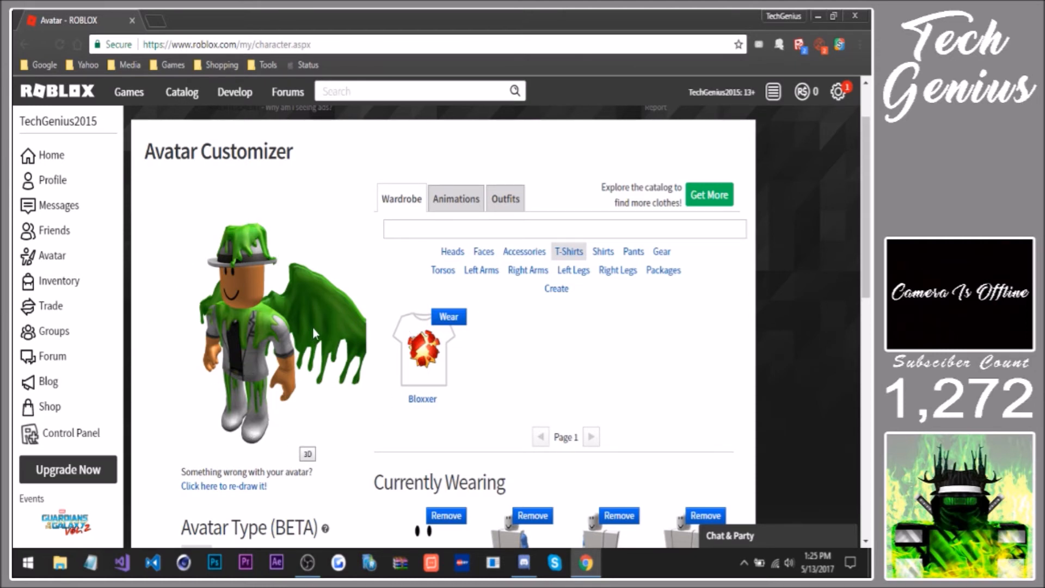